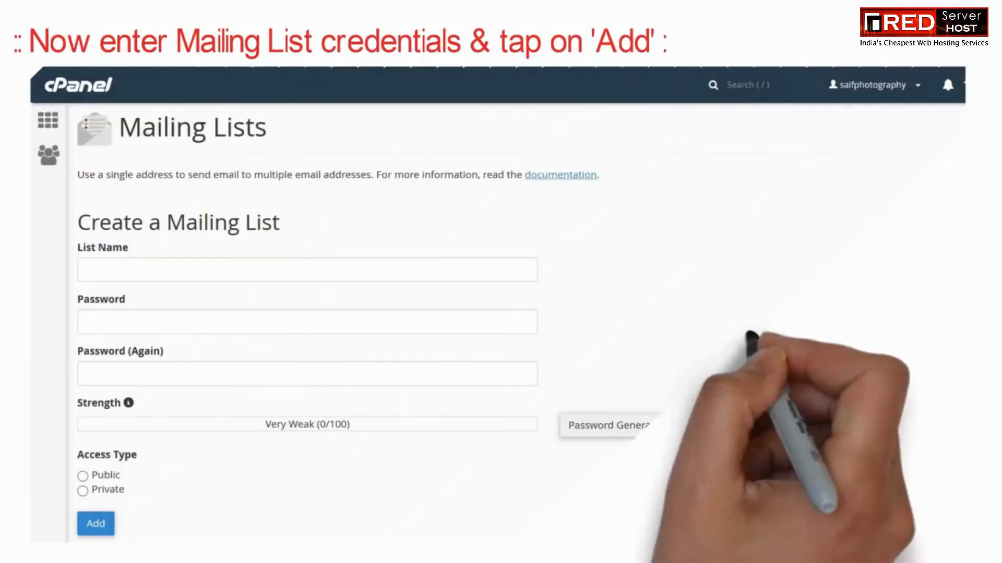
Step: Create the mailing list 'SharedHosting' with Private access type
text(SharedHosting)
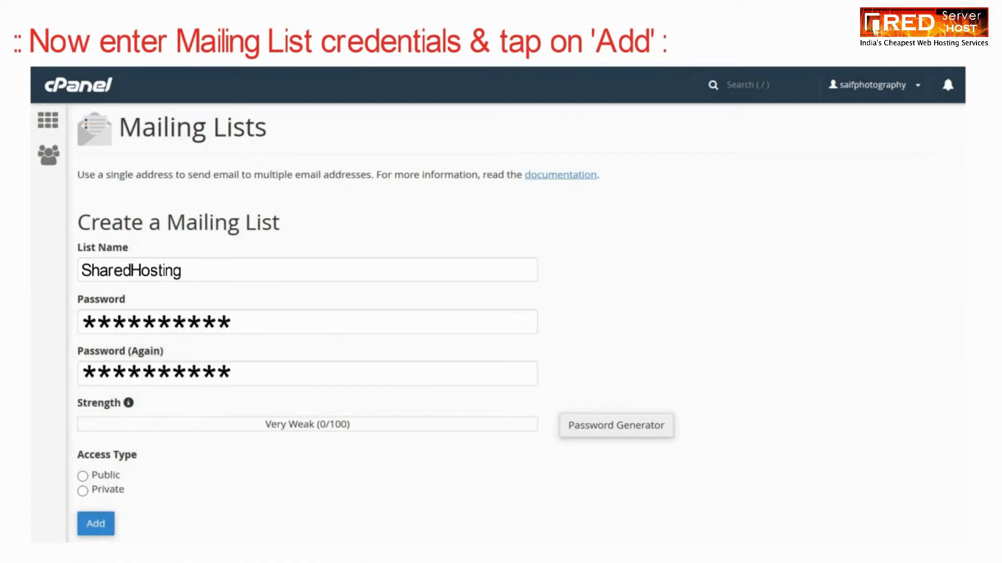
click(81, 490)
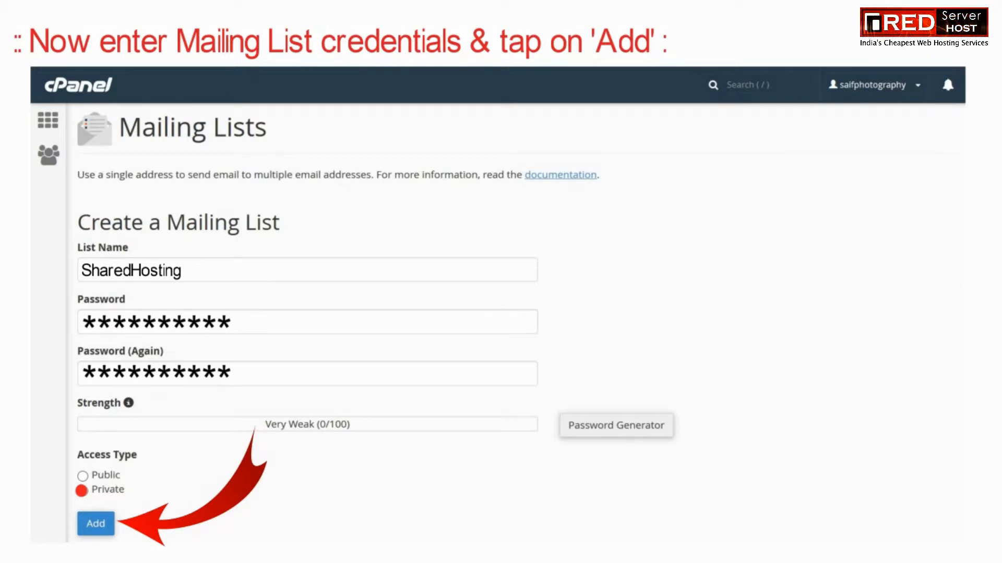
click(95, 523)
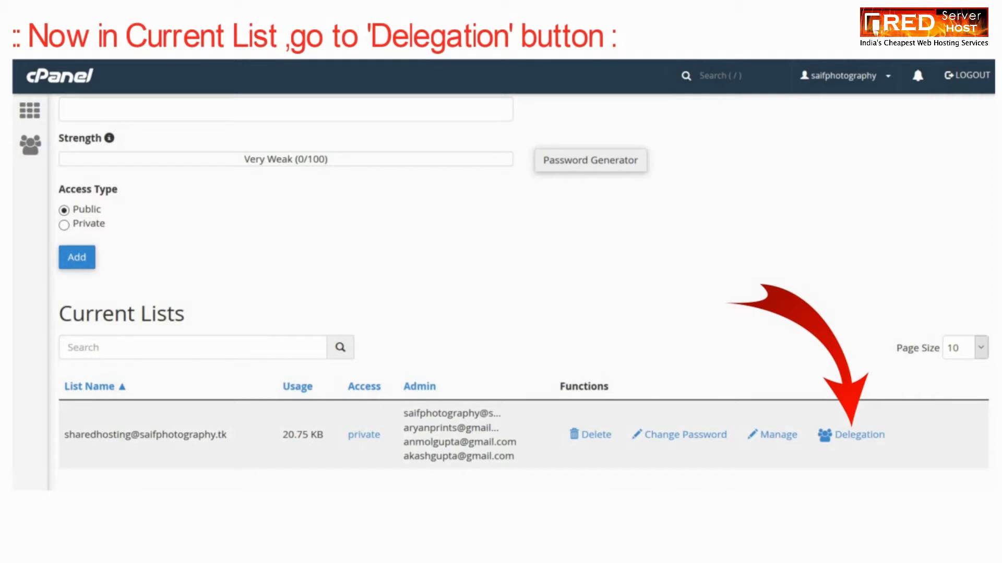
Step: Assign admins via Delegation for sharedhosting, then manage it in Mailman
click(858, 434)
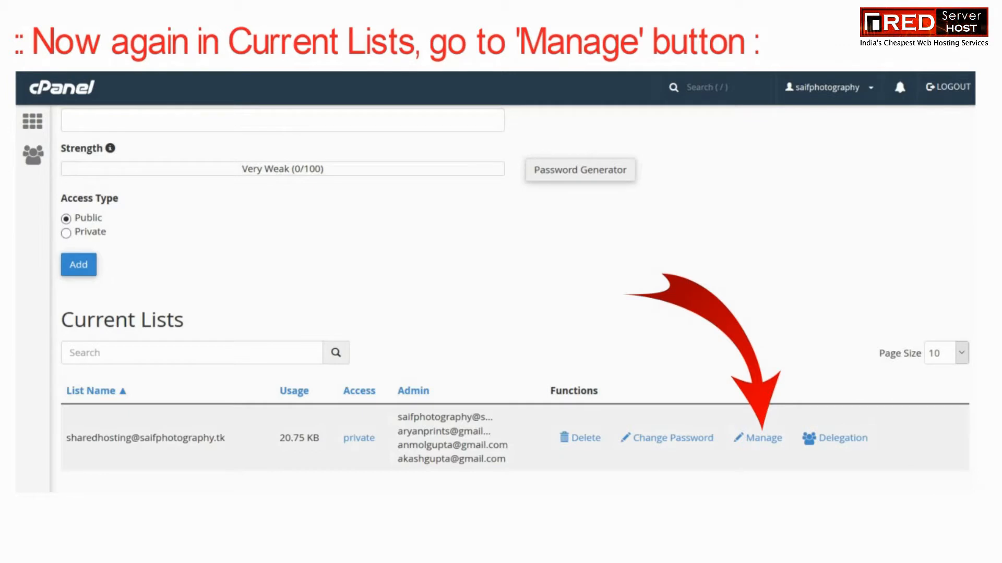
click(761, 437)
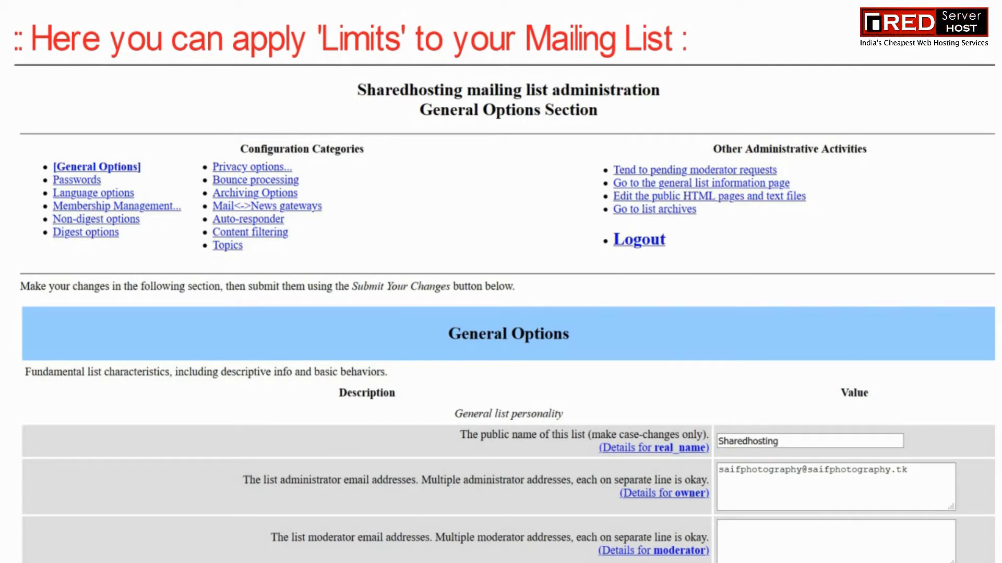
Step: Add administrator address 'aryanp' and review the options down to message size and member limits
scroll(down, 3)
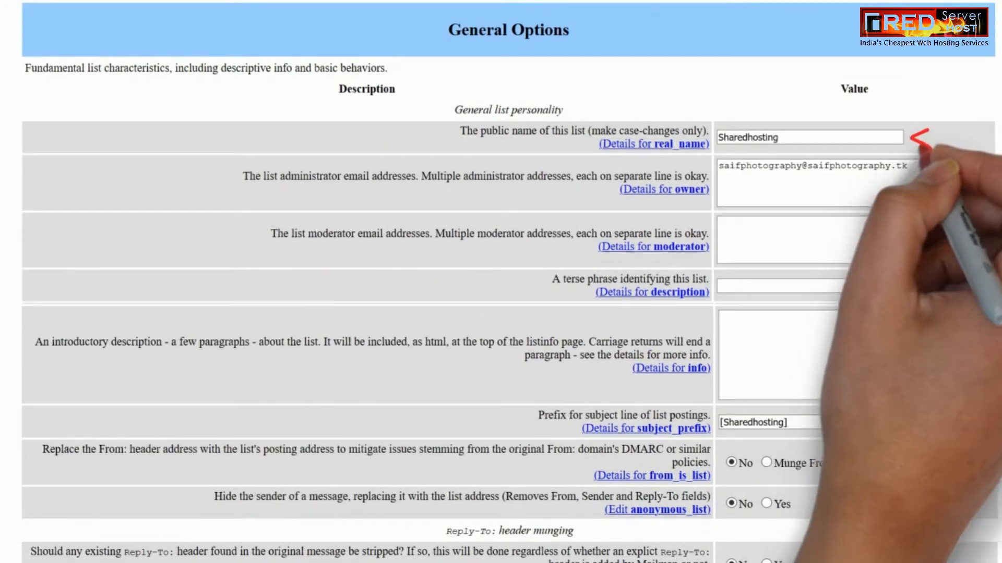
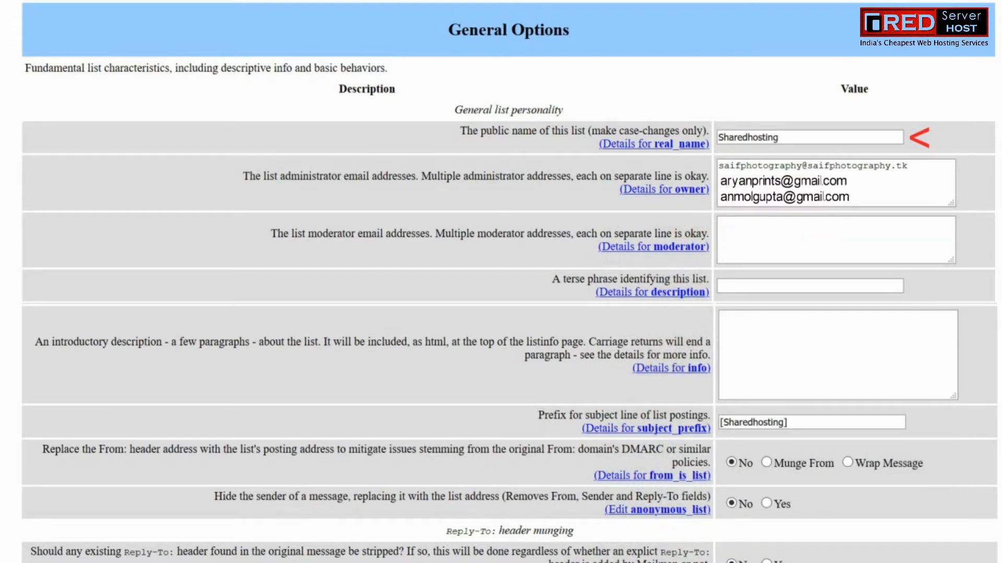
scroll(down, 3)
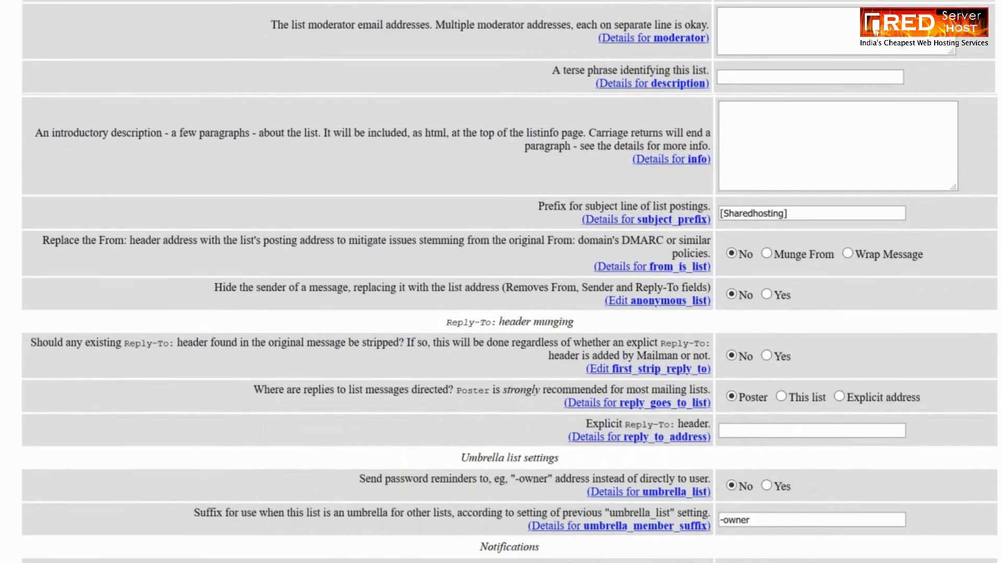
scroll(down, 3)
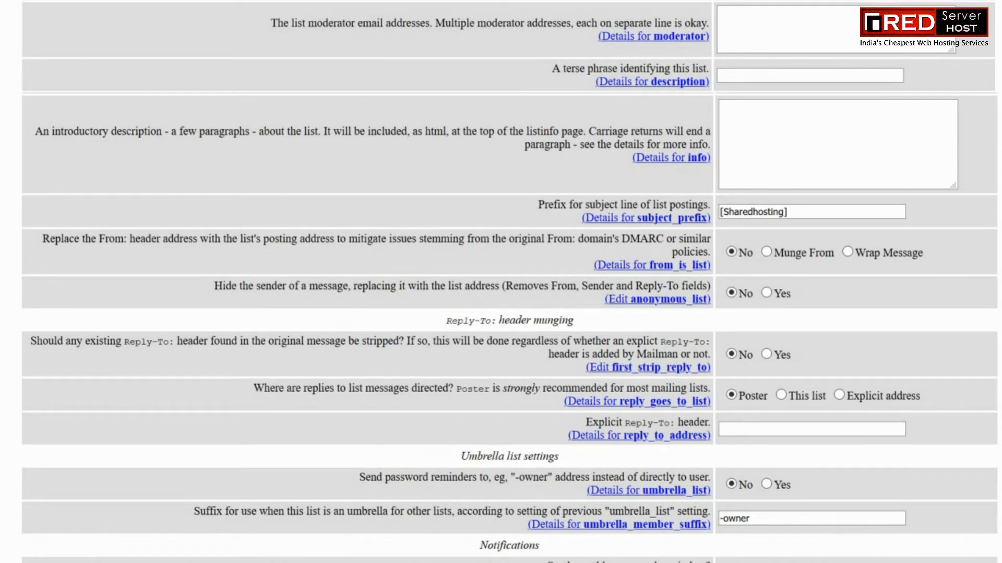
scroll(down, 3)
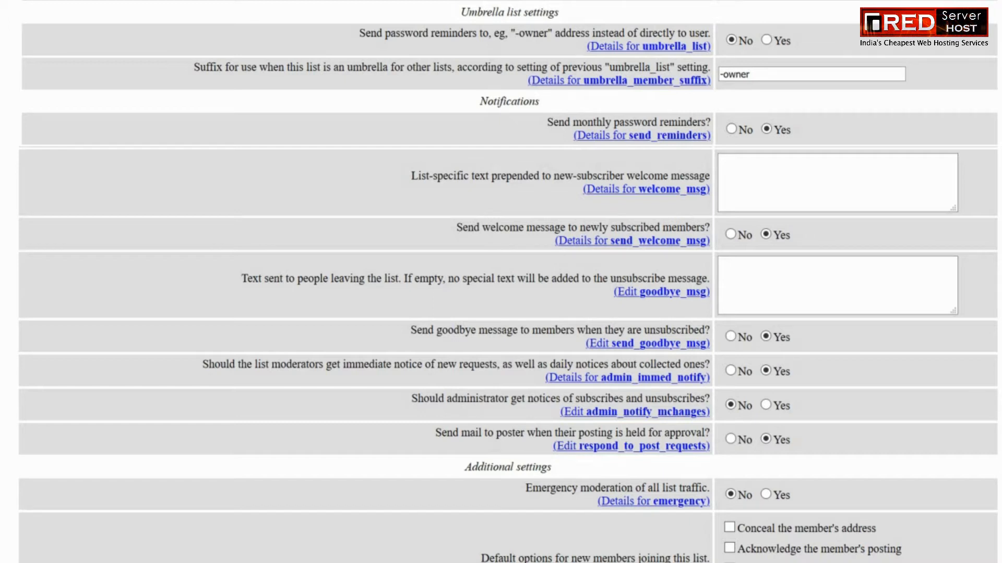
scroll(down, 3)
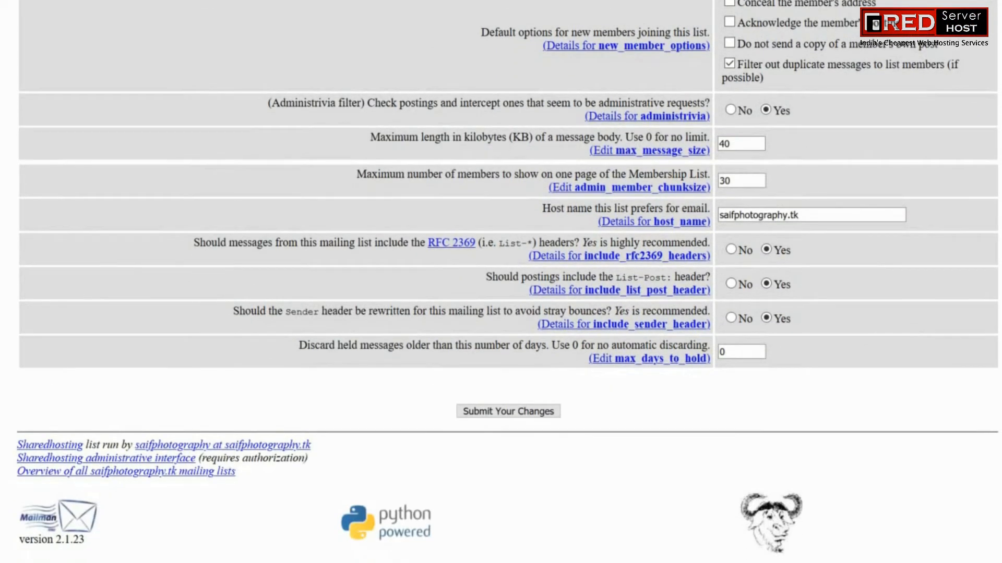